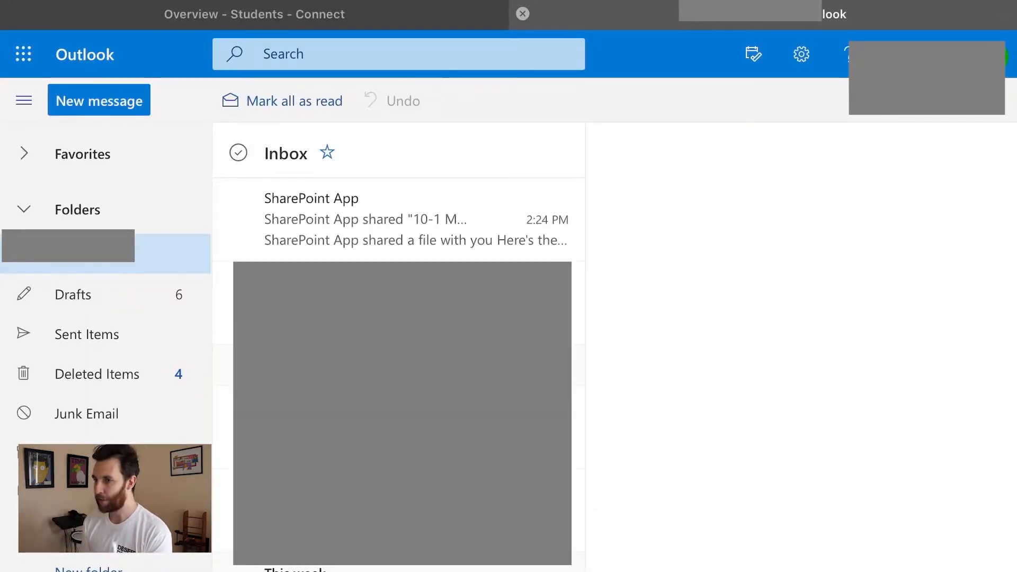
Step: Search Outlook for '10-1 maths' and open the SharePoint email sharing the notebook
click(398, 54)
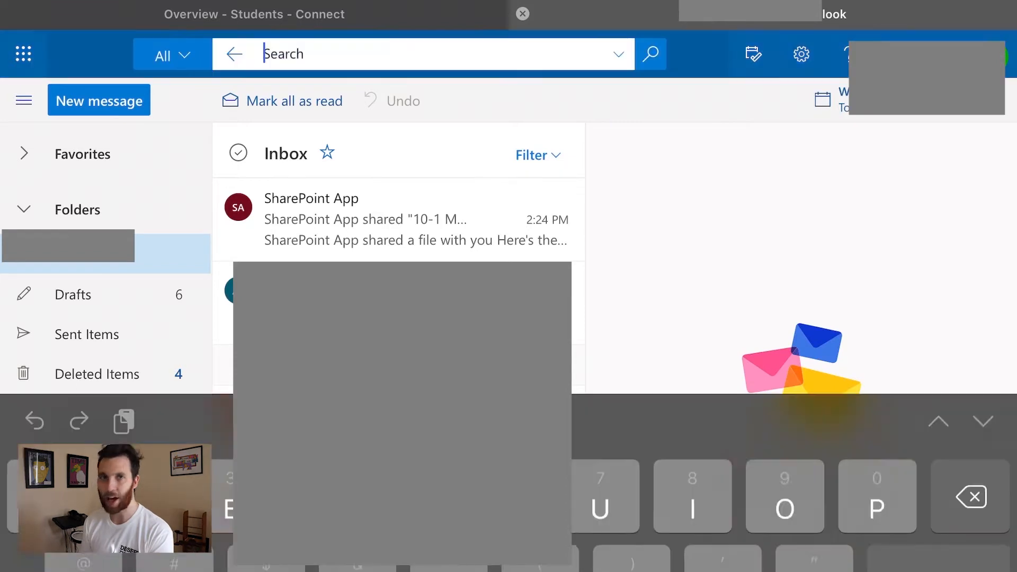
text(1)
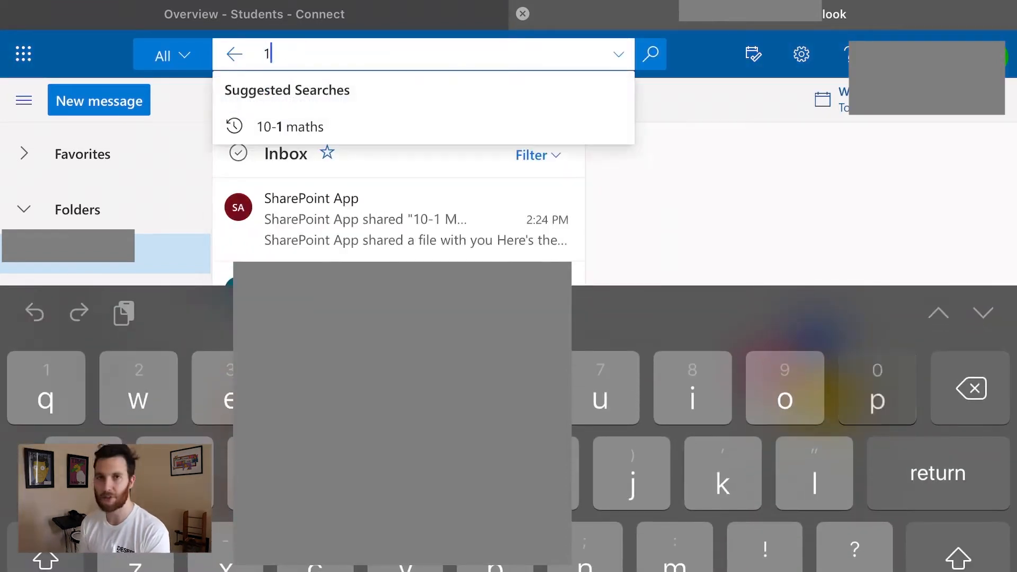
text(0-1 maths)
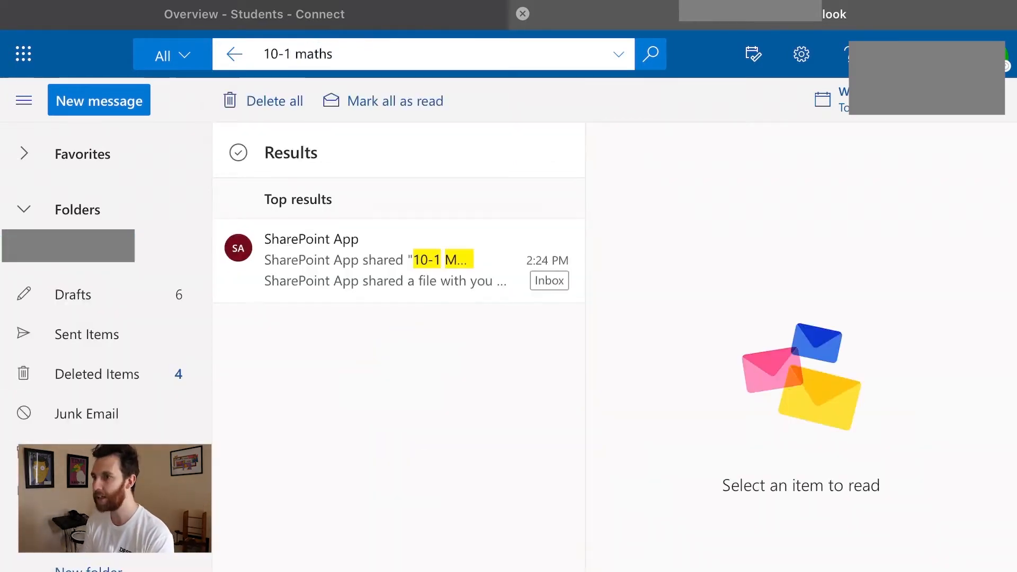
click(384, 259)
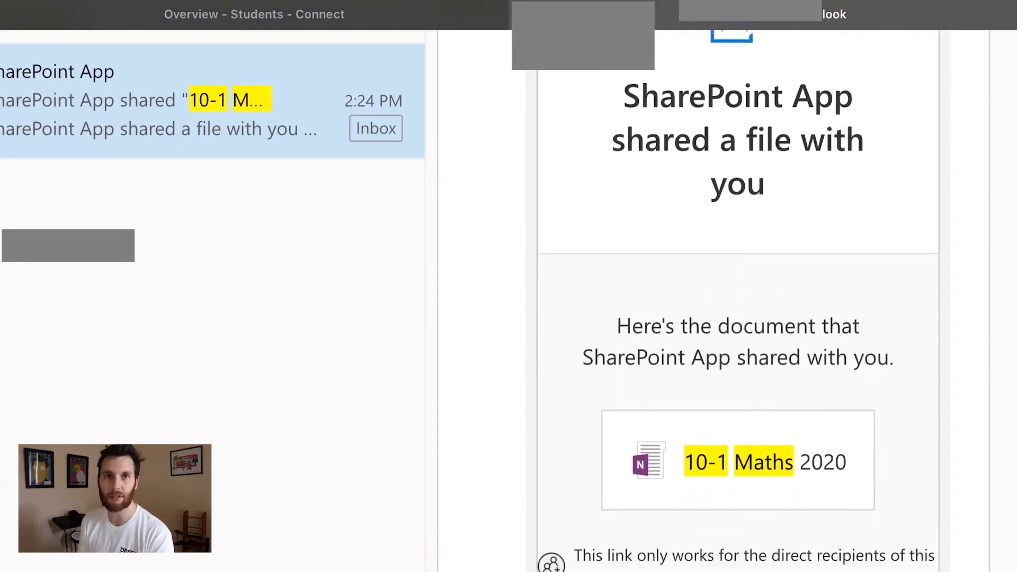
scroll(down, 3)
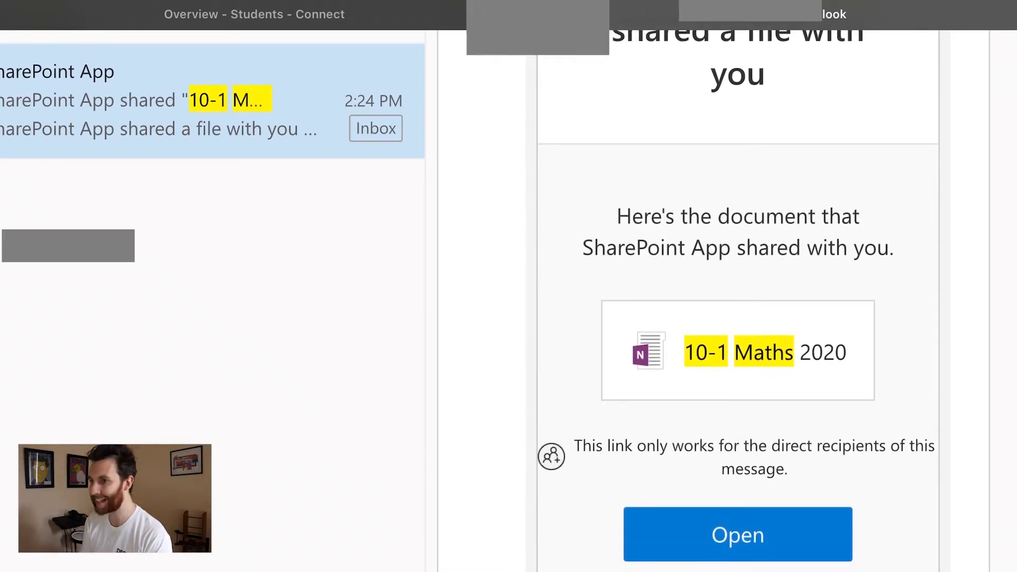
Step: Open the 10-1 Maths 2020 notebook from Recent under More Notebooks
click(737, 534)
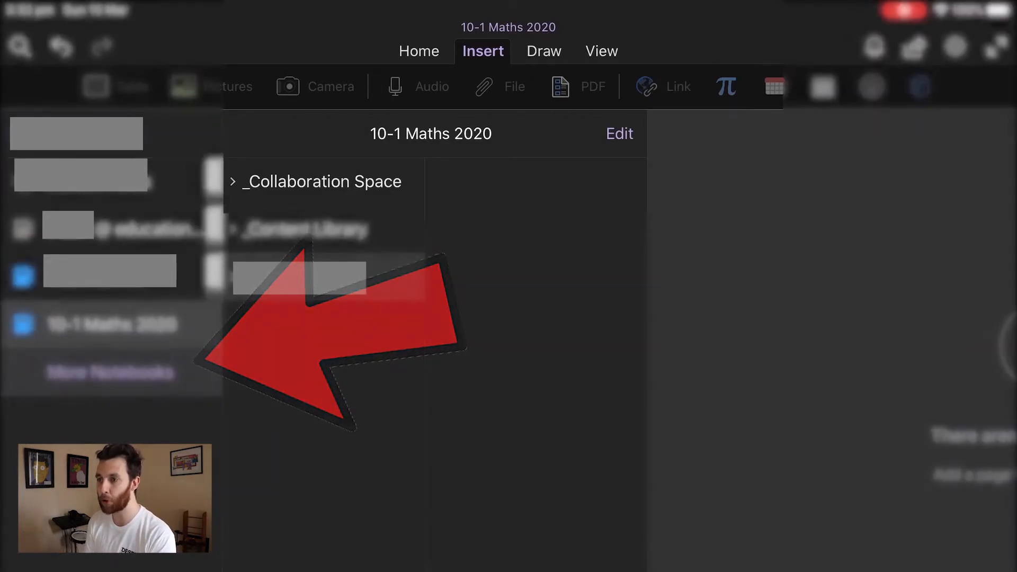
click(110, 372)
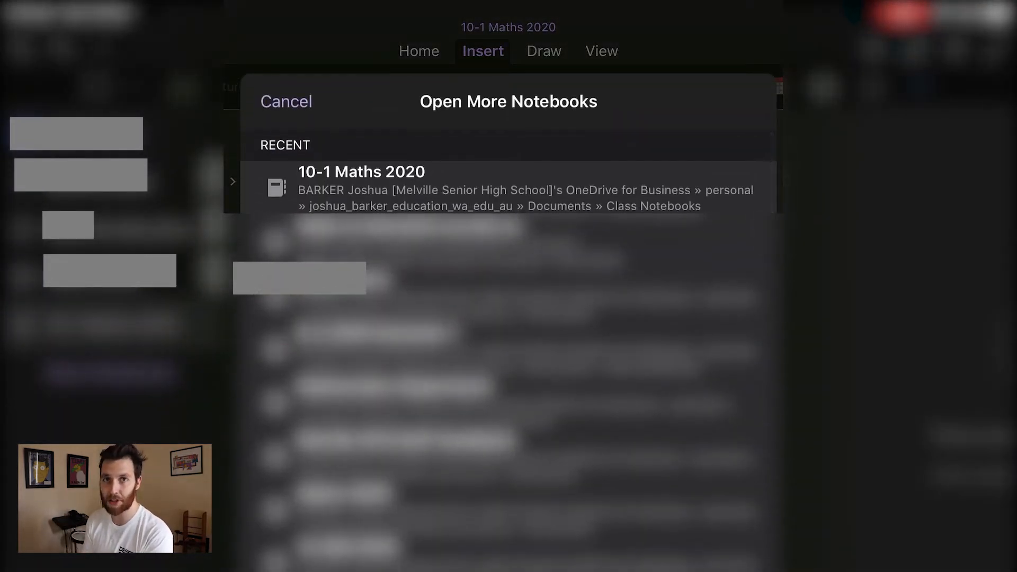
click(361, 188)
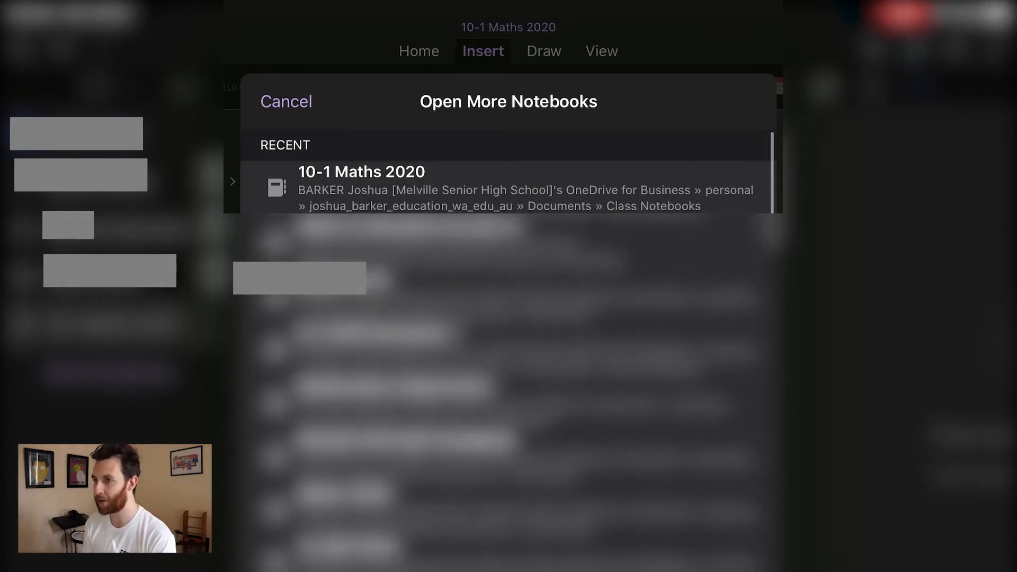
click(361, 188)
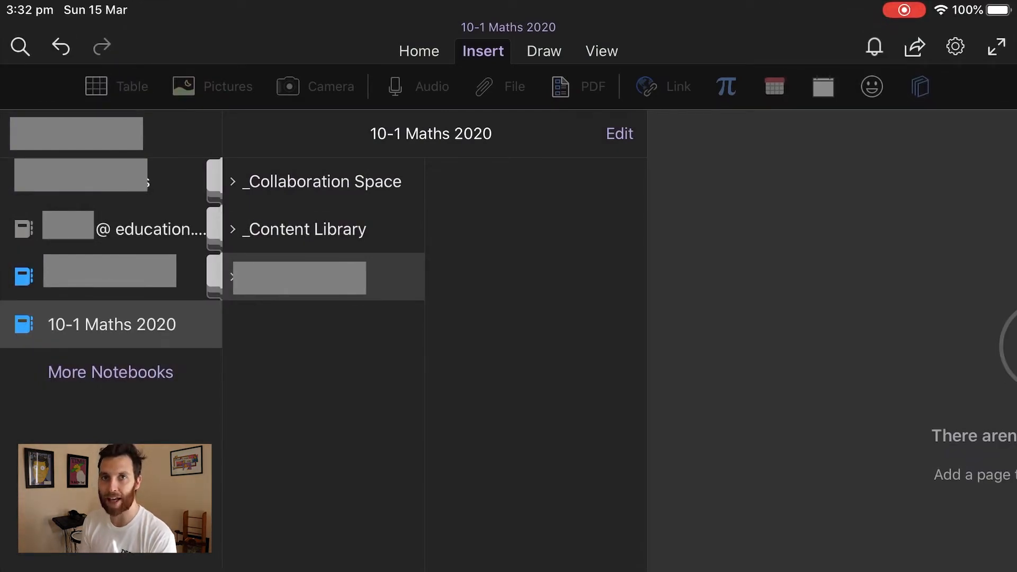
Step: Open the _Content Library and scroll through the Admin section's 2020 Year 10 Program page
click(303, 229)
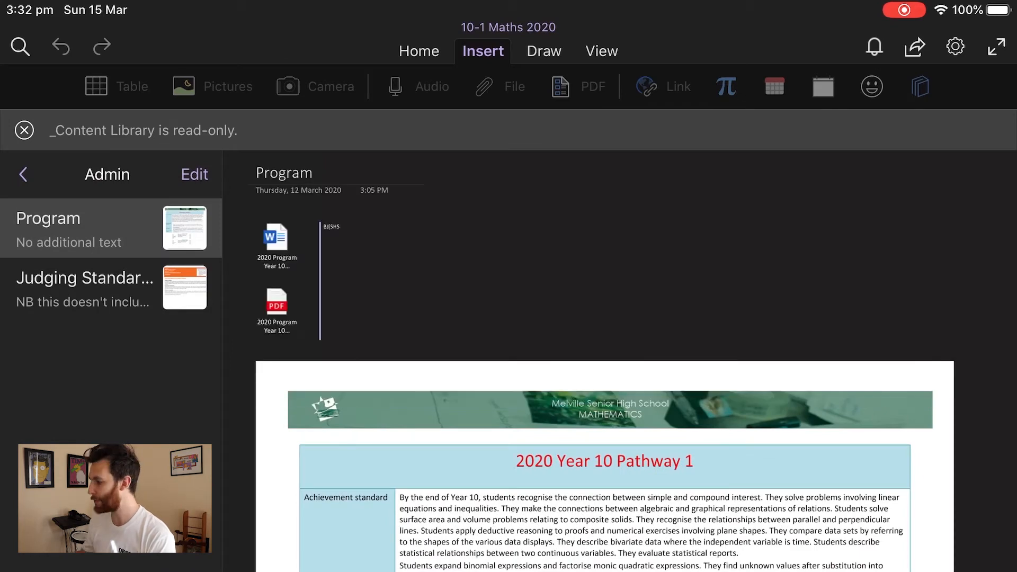
scroll(down, 3)
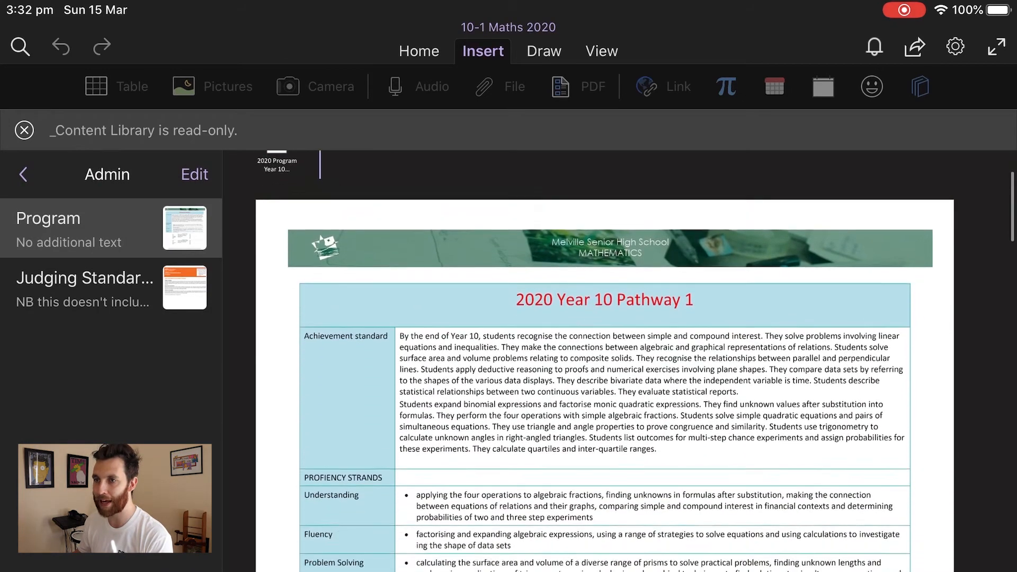
scroll(down, 3)
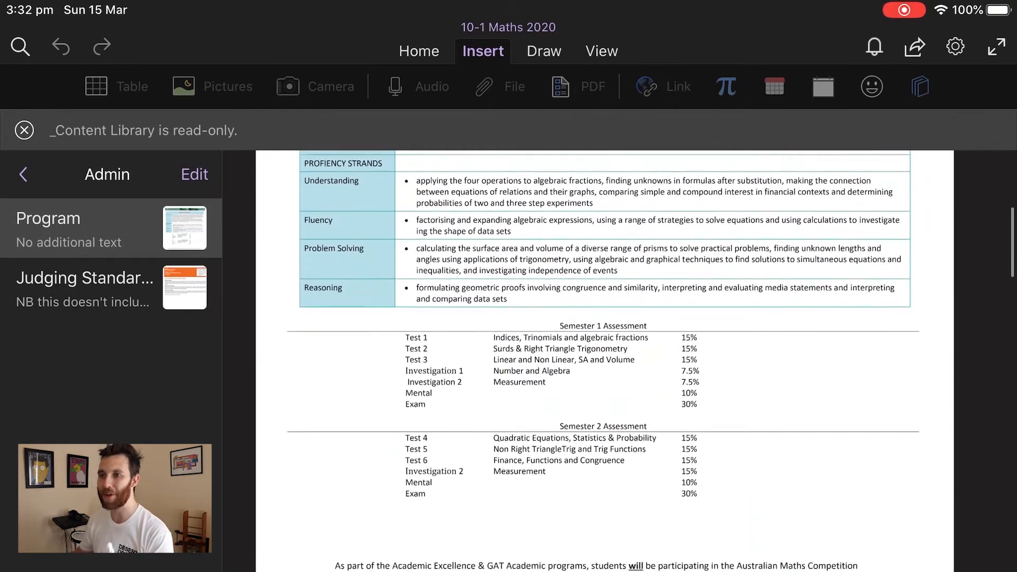
scroll(down, 3)
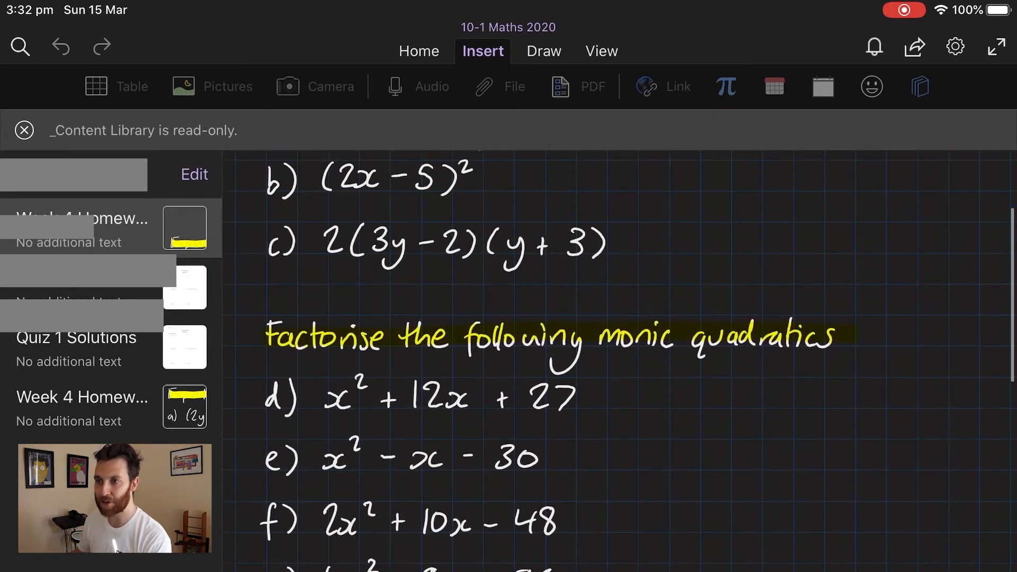
Step: Browse the negative indices and factorising lesson pages, then go to the empty Homework section
scroll(down, 3)
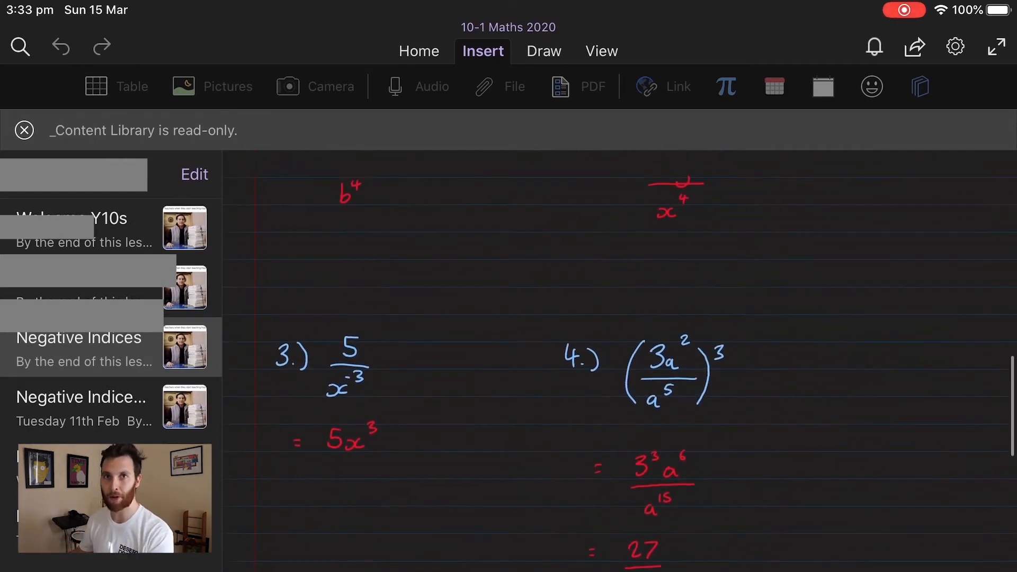
scroll(down, 3)
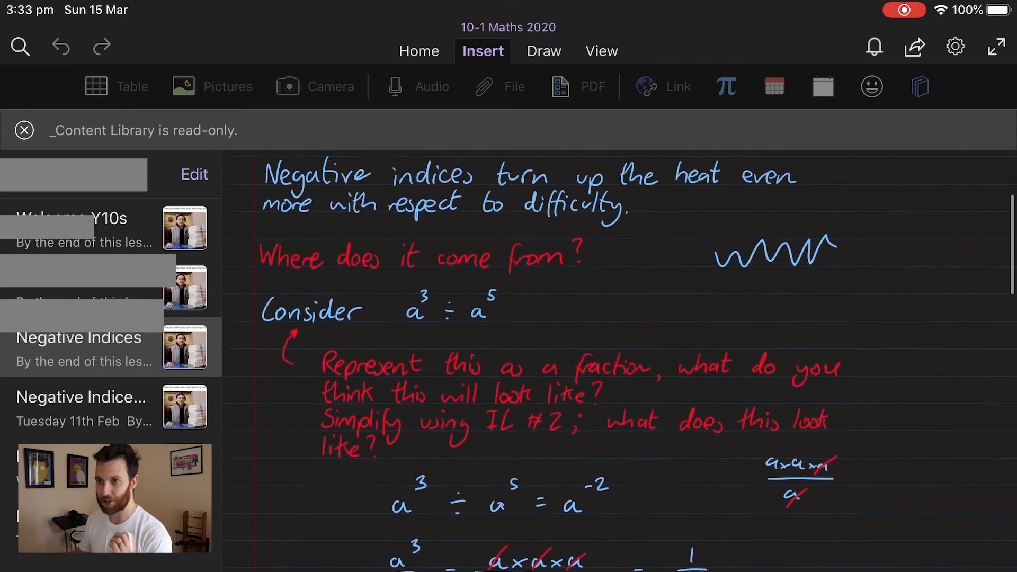
scroll(down, 3)
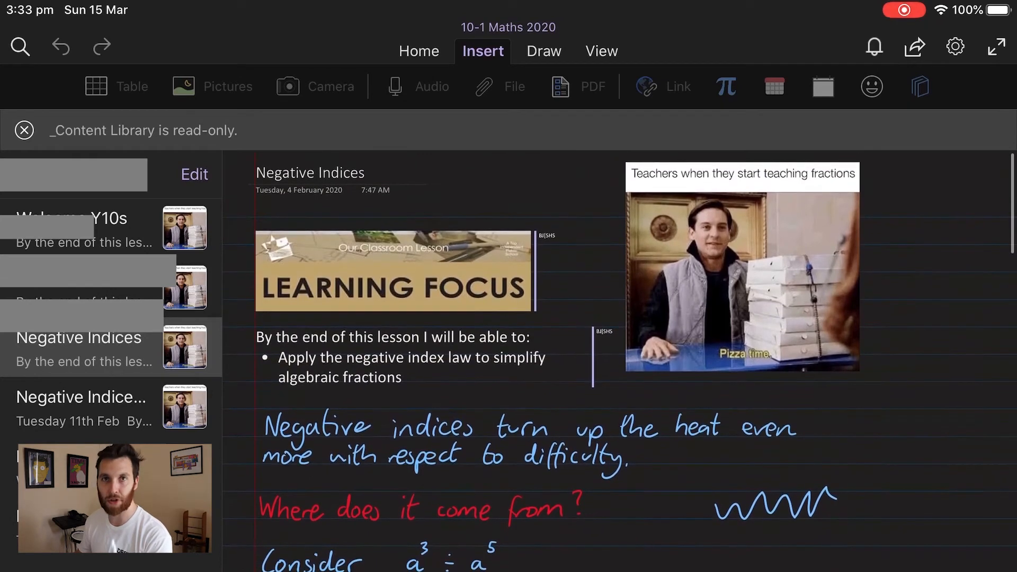
click(74, 175)
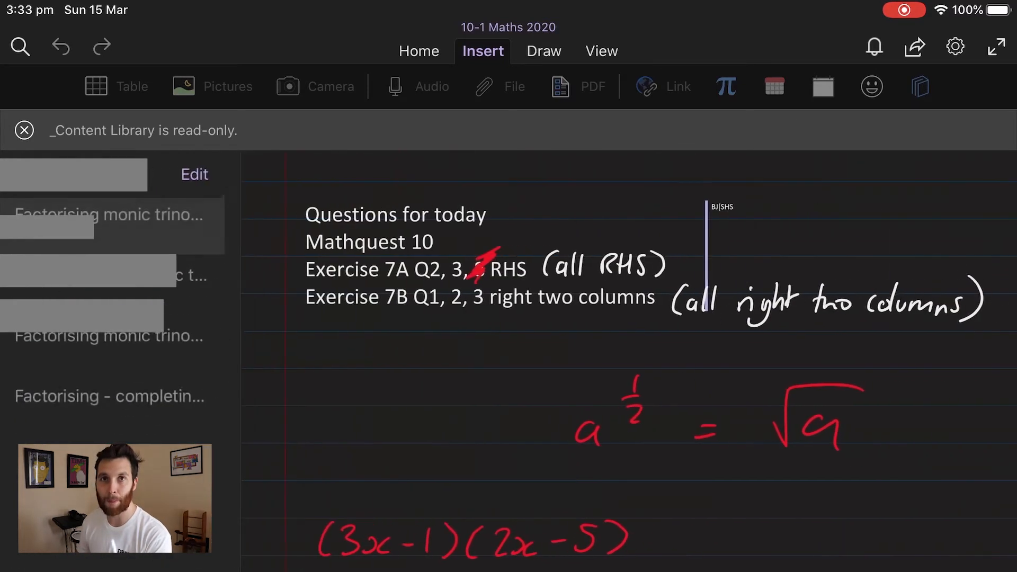
scroll(down, 3)
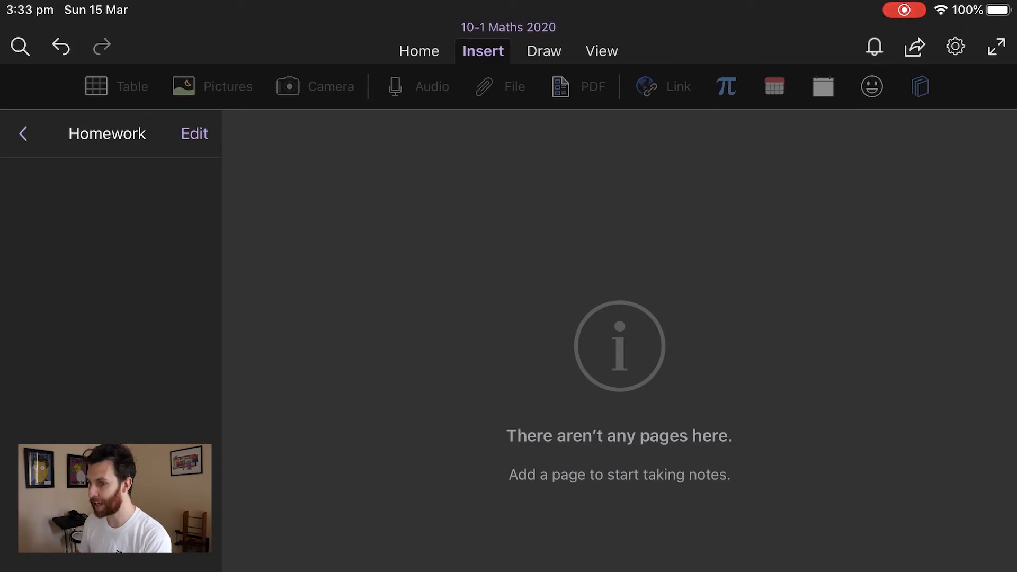
Step: Add a Homework page titled 'Question' by accepting the autocorrect suggestion
text(uestio)
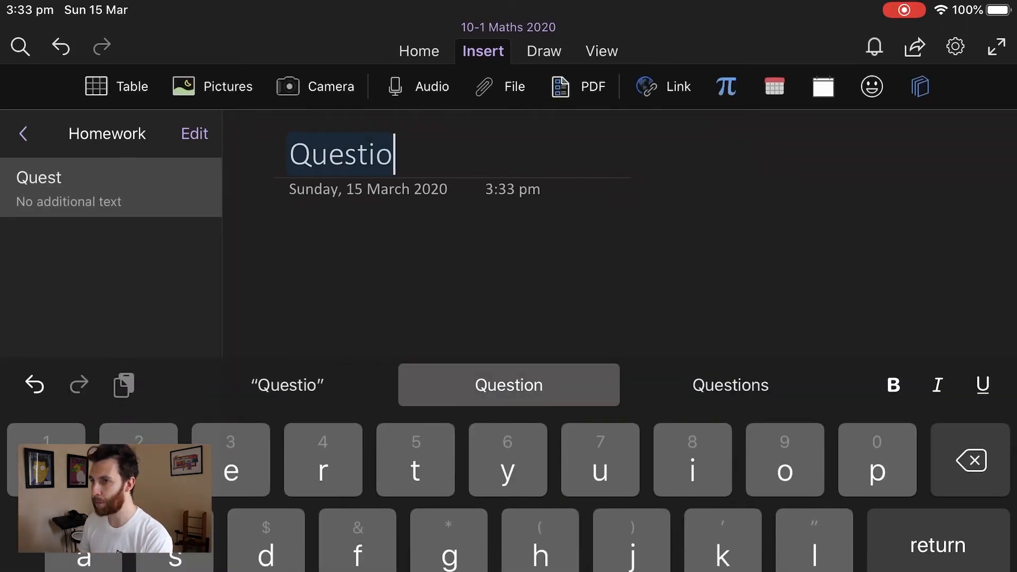
click(507, 384)
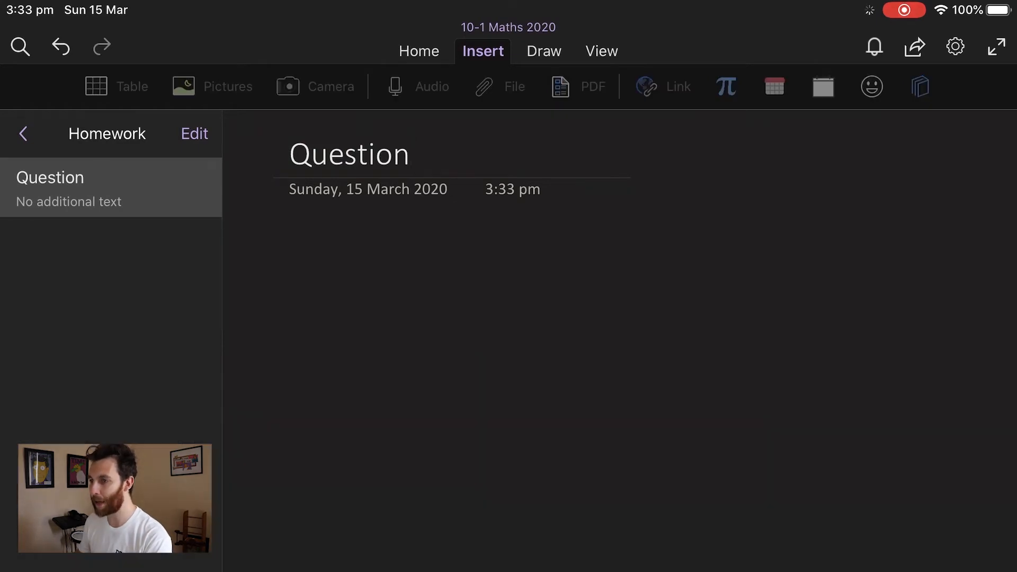
click(454, 263)
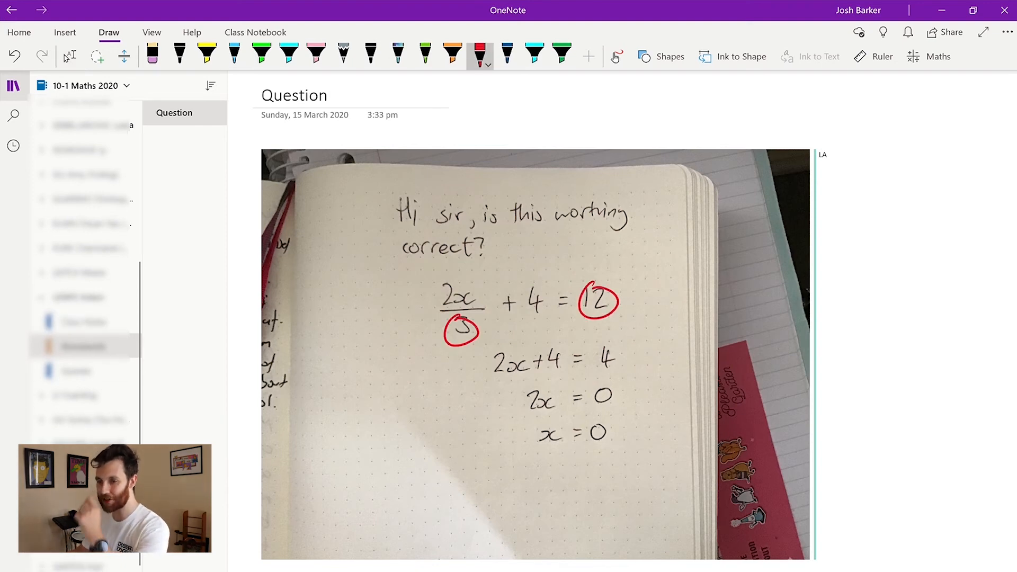
Step: Ink 'remove this first' in blue, then red working: 2x/3 + 4 = 12, 2x/3 = 8, 2x
click(508, 57)
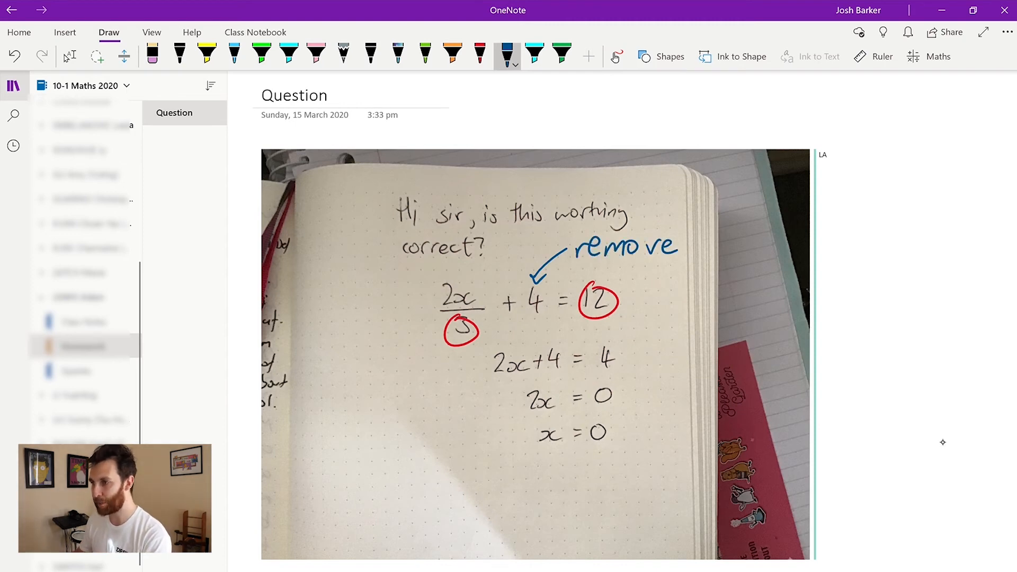
drag(697, 247, 756, 253)
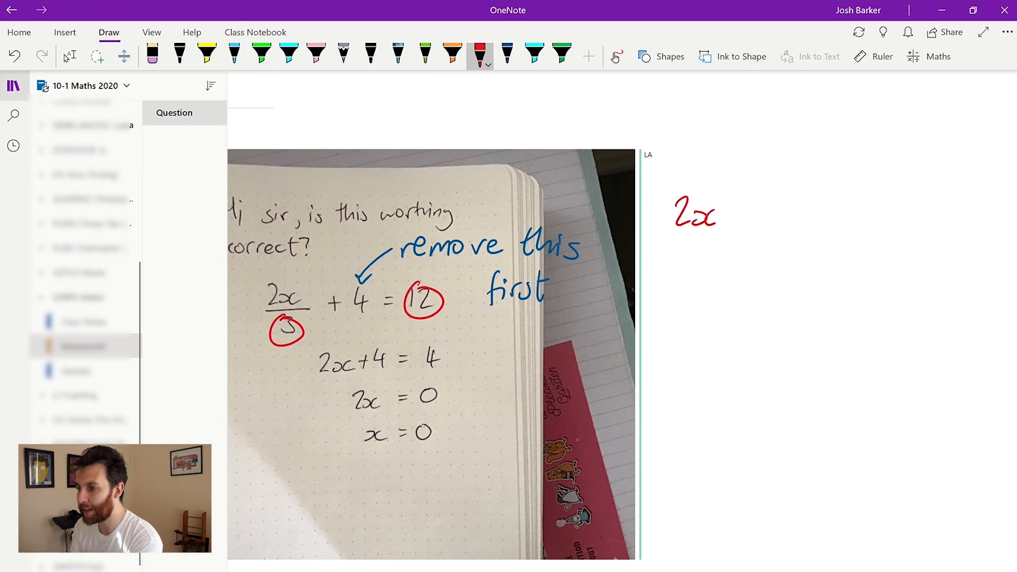
drag(682, 234, 710, 273)
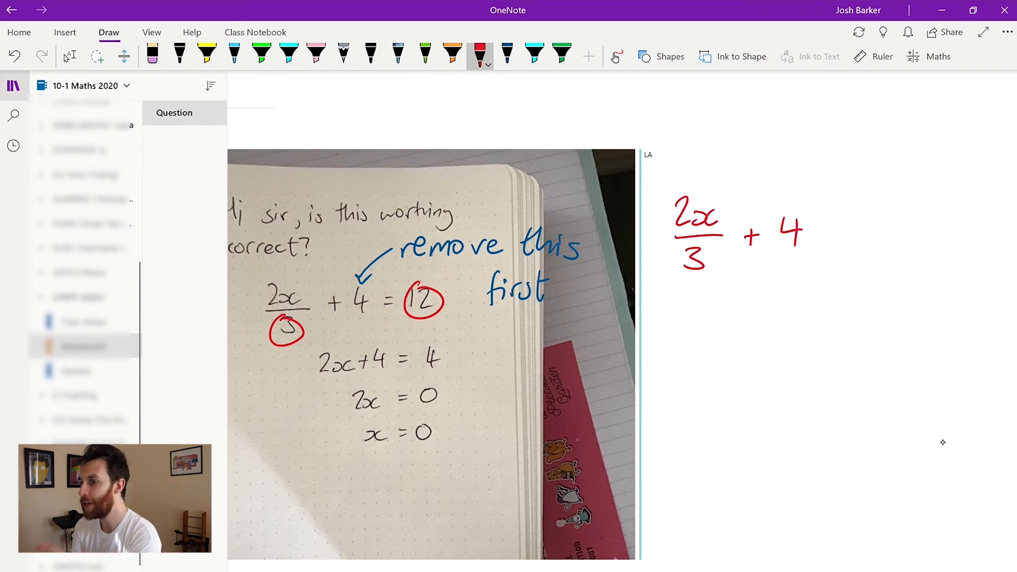
drag(818, 234, 902, 233)
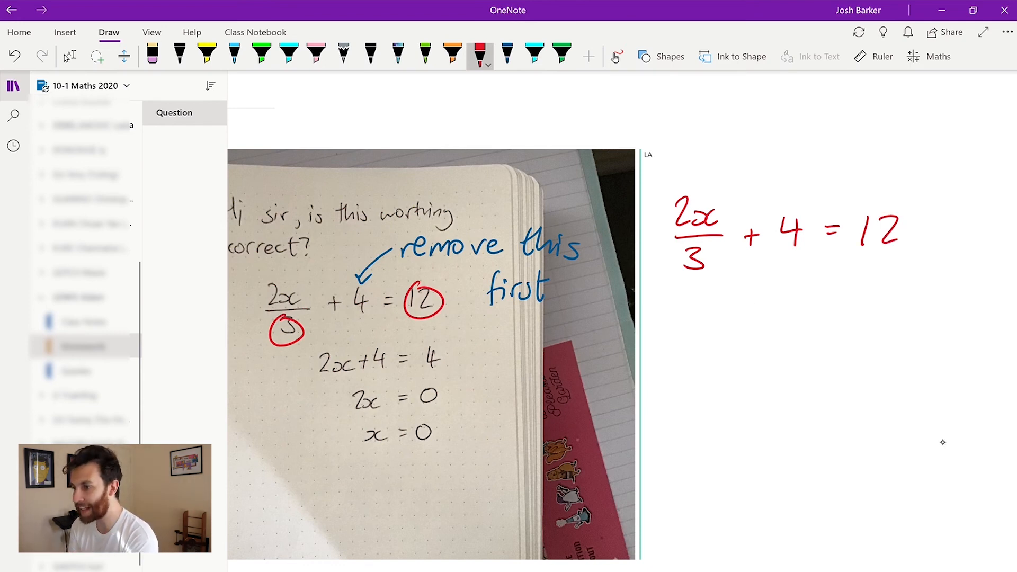
drag(759, 312, 789, 337)
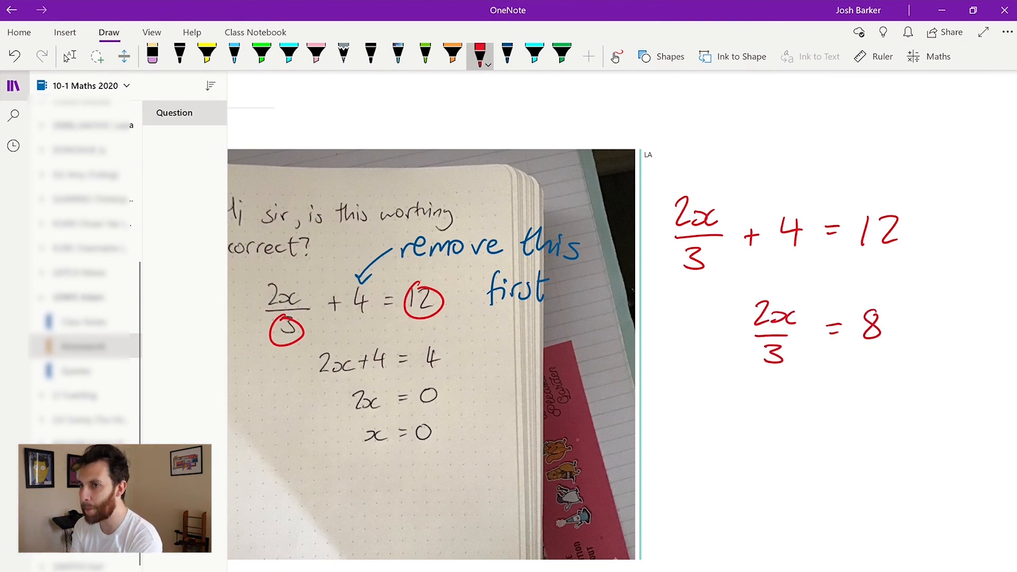
drag(752, 415, 795, 416)
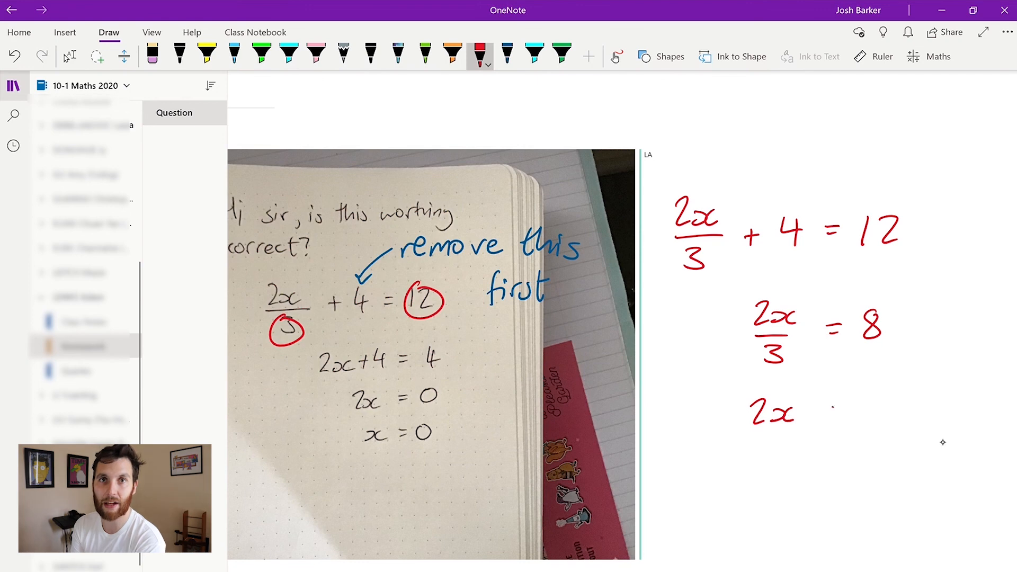